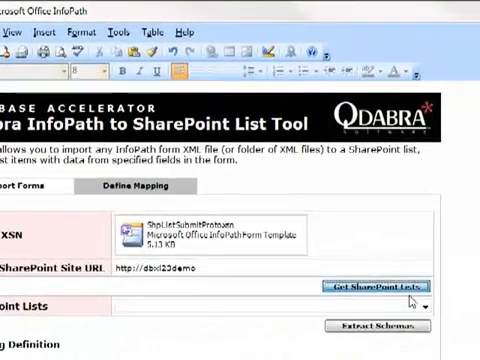
Retrieve the SharePoint lists, choose the SharePoint List Submit list and extract the form's schema
click(378, 288)
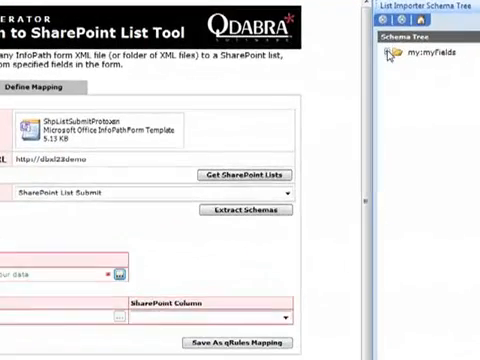
click(382, 54)
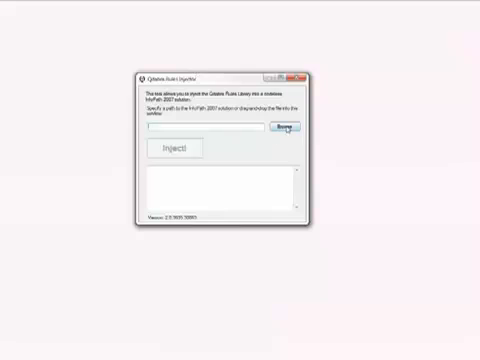
Select the form's .xsn template and inject the qRules library into it
click(284, 132)
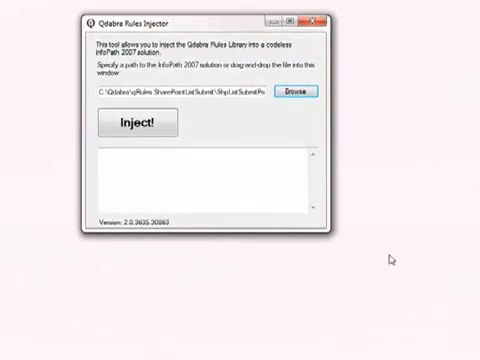
click(140, 124)
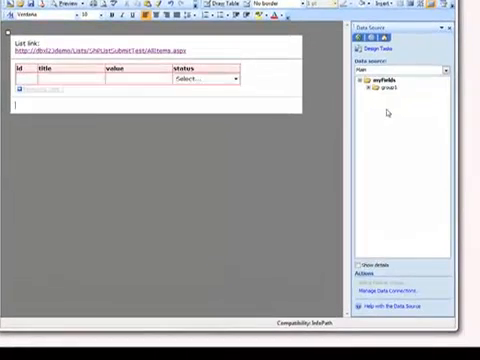
Create a receive data connection named mapping that loads mapping.xml on form open
click(388, 288)
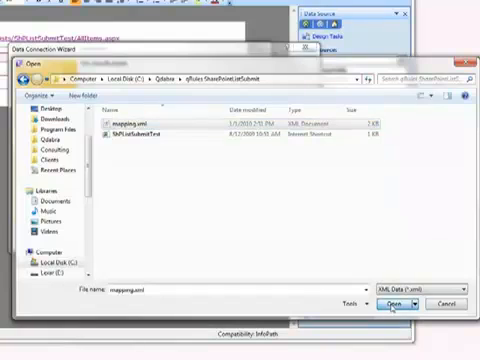
click(394, 300)
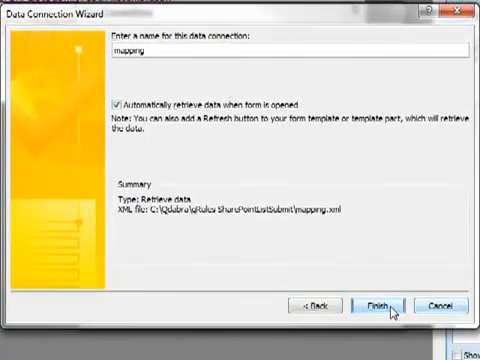
click(384, 304)
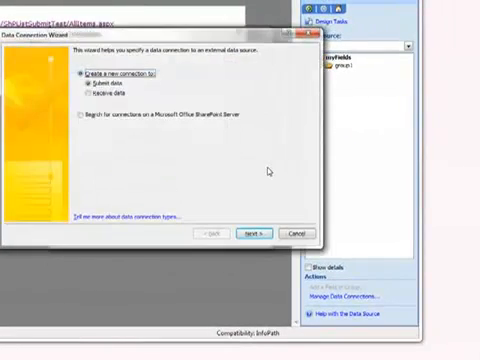
Create a web service submit connection ShPListSubmit to lists.asmx UpdateListItems
click(252, 232)
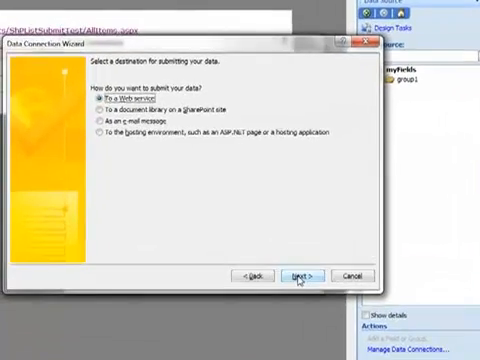
click(304, 272)
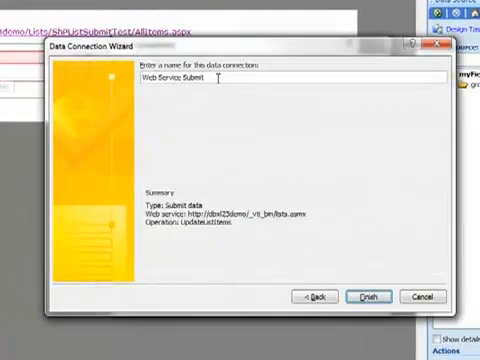
text(ShPListSubmit)
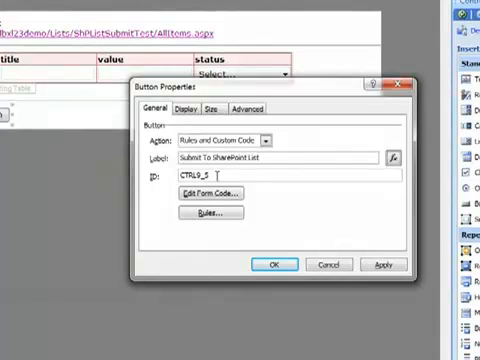
Set the button's action to Rules and Custom Code, label Submit To SharePoint List, ID btn1
text(btn1)
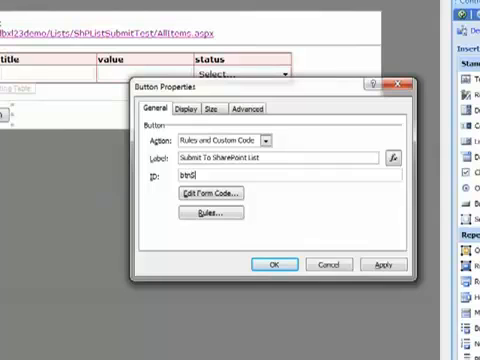
Rename the button ID to btnSubmitToShPList and begin a new rule for it
text(btnSubmitTo)
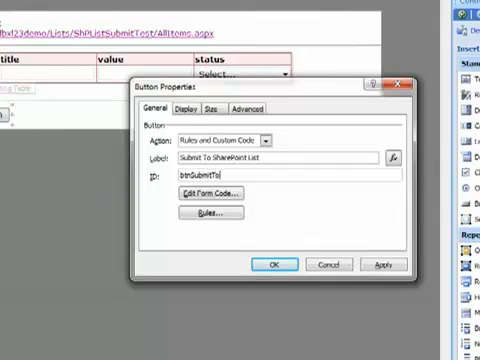
text(ShPList)
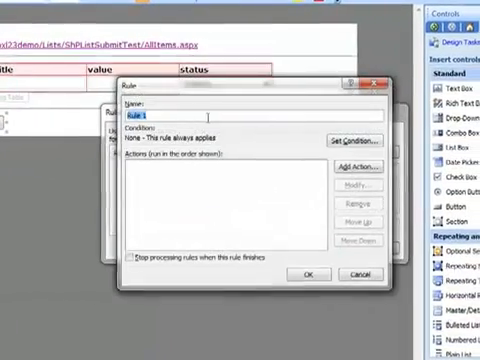
Add a Set a field's value action putting Submit /submit /mapping into the Command field
click(358, 168)
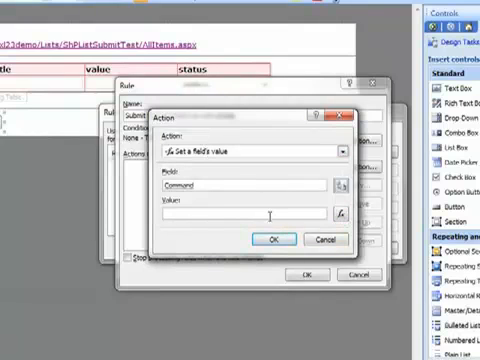
text(1)
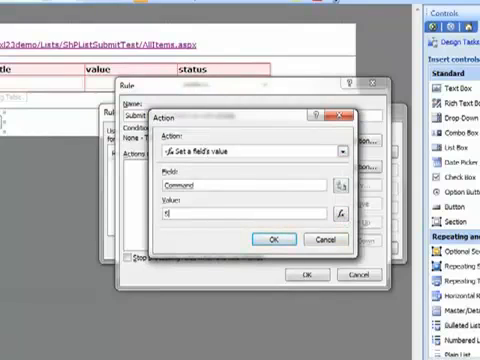
text(Submit1)
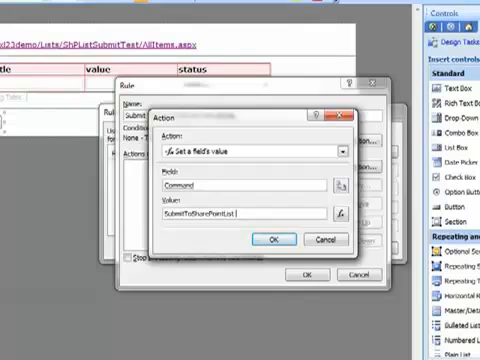
text(/submit=ShPListSubmit)
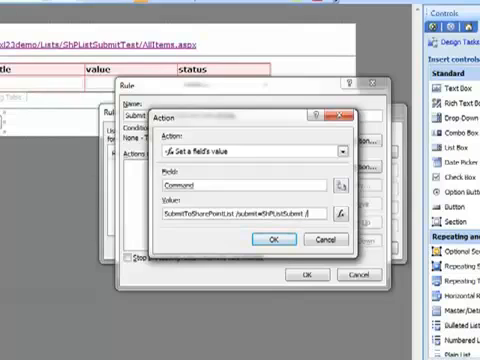
text(/mapping)
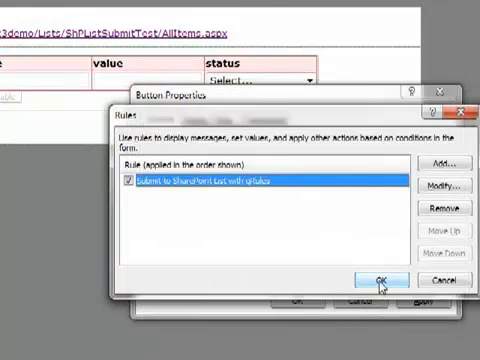
click(380, 280)
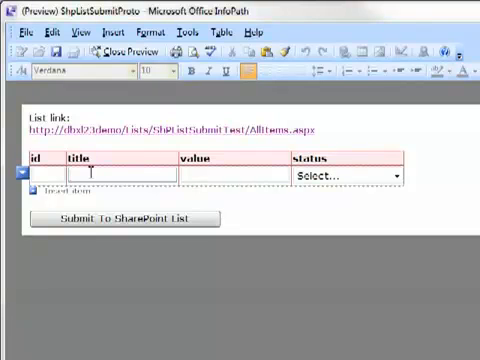
Enter a row New Item 1 with New Value 1 and Really Late, then add a second row Another Item 1
text(New Item 1)
click(234, 174)
text(New Value 1)
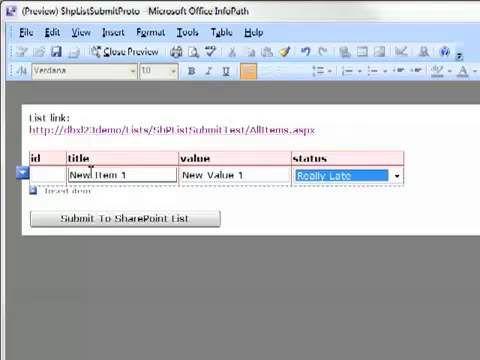
click(44, 212)
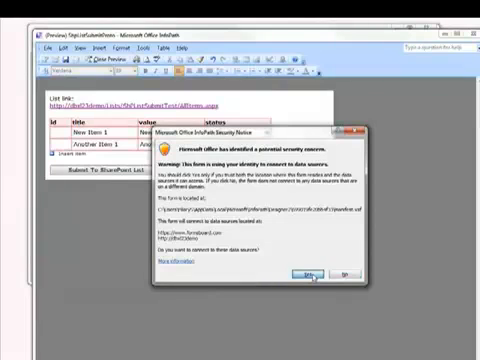
Submit both rows to the SharePoint list, allowing cross-domain access, returning IDs 279 and 280
click(306, 274)
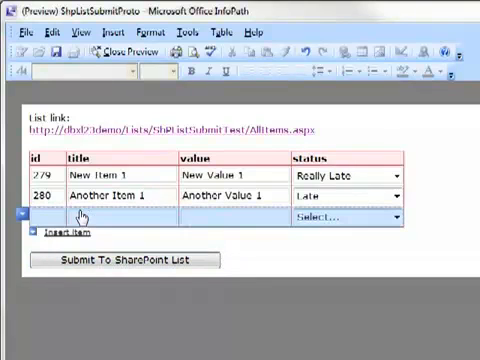
Insert a third row and title it My Newest Item
text(My Newest Item)
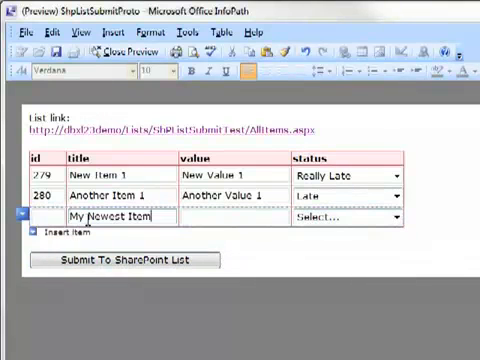